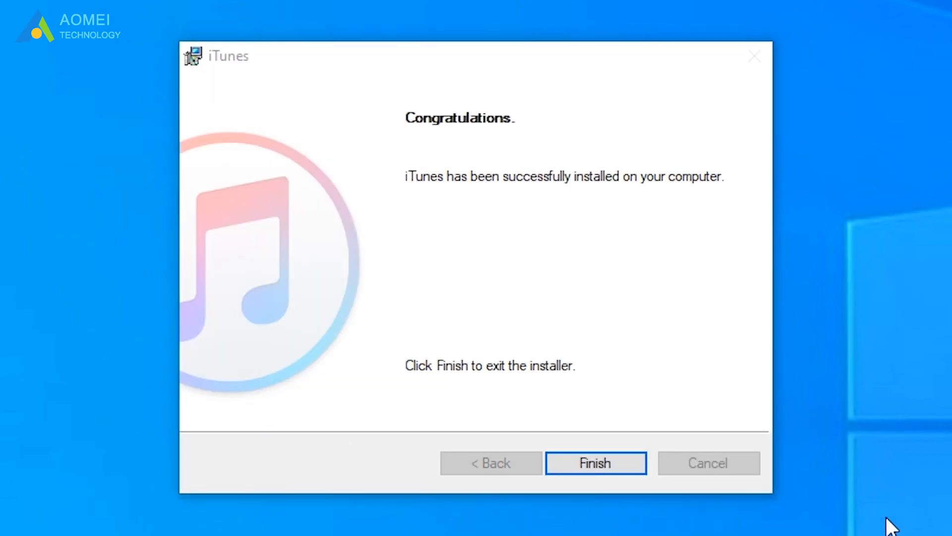
Finish the iTunes installer and launch iTunes from its desktop shortcut.
{"action": "left_click", "coordinate": [594, 464]}
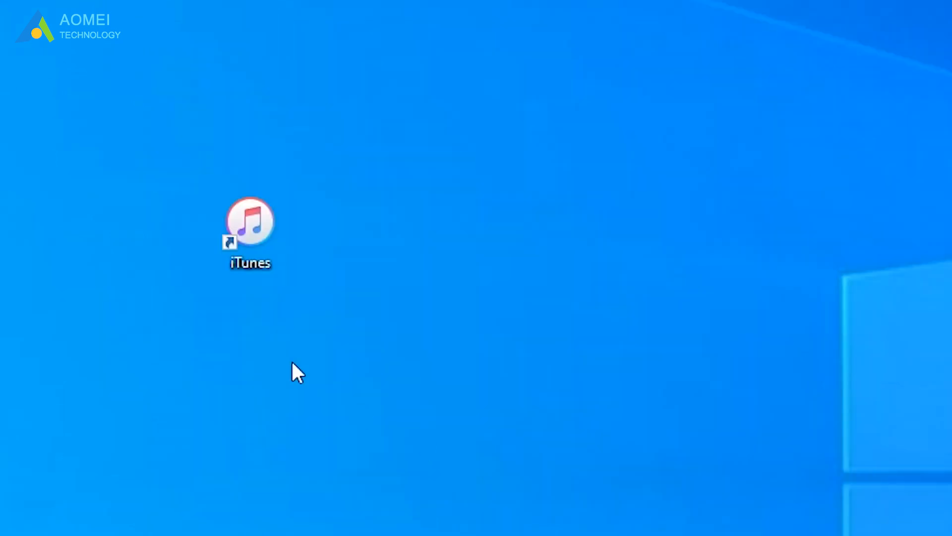
{"action": "left_click", "coordinate": [250, 221]}
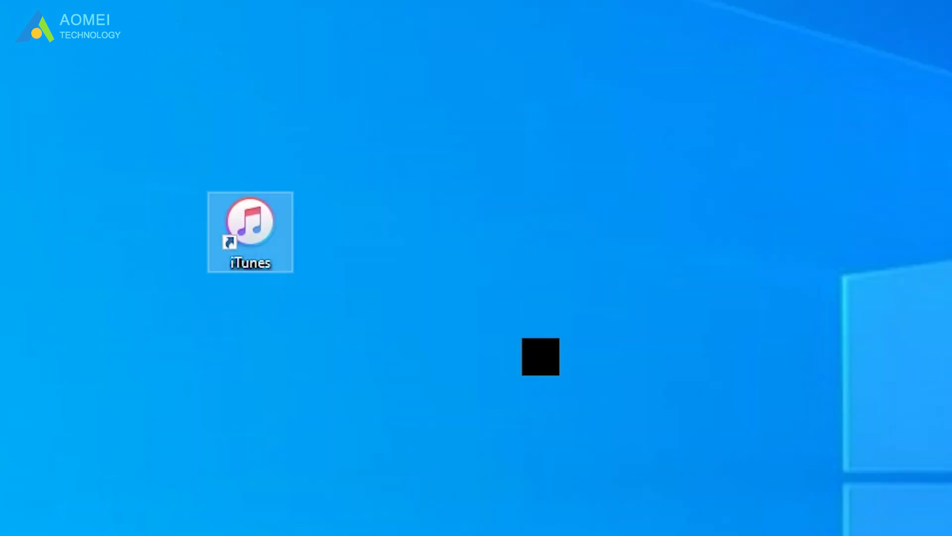
{"action": "double_click", "coordinate": [250, 228]}
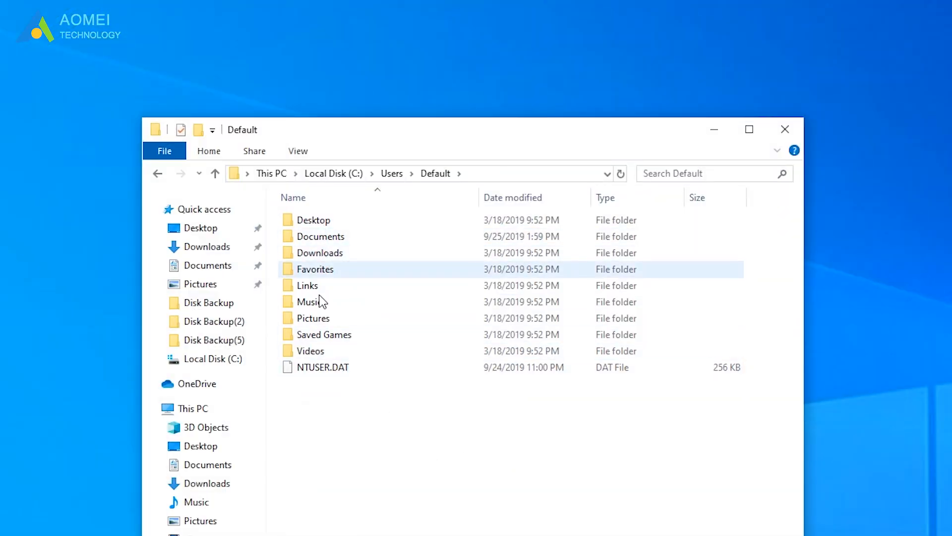
{"action": "left_click", "coordinate": [329, 397]}
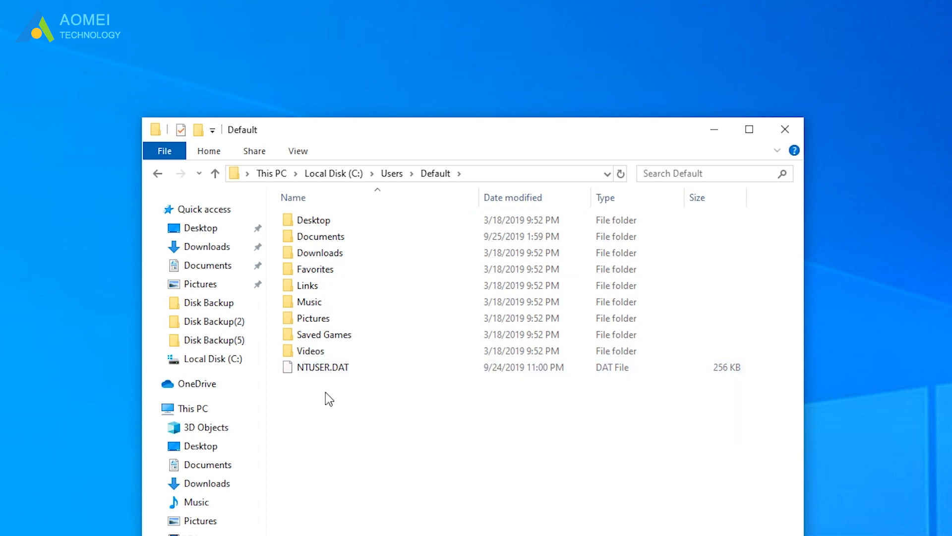
{"action": "left_click", "coordinate": [298, 151]}
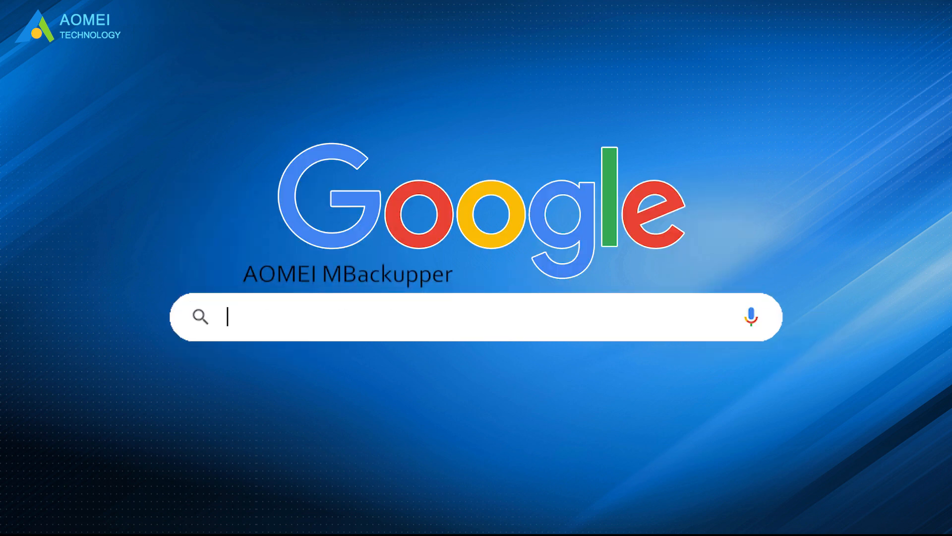
Search Google for 'AOMEI MBackupper' to download and install it.
{"action": "type", "text": "AOMEI MBackupper"}
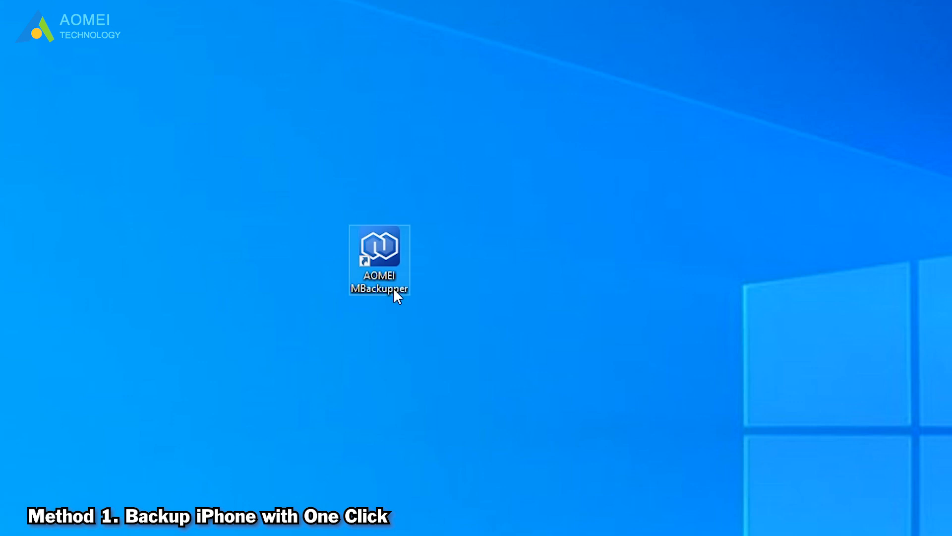
Launch AOMEI MBackupper and prepare a Full Backup of all iPhone XR data to E:\.
{"action": "double_click", "coordinate": [379, 251]}
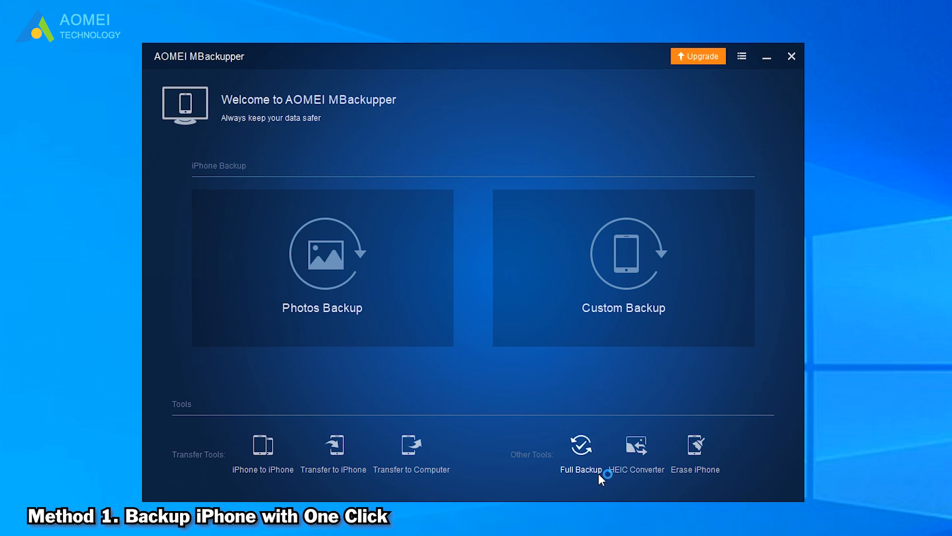
{"action": "left_click", "coordinate": [580, 452]}
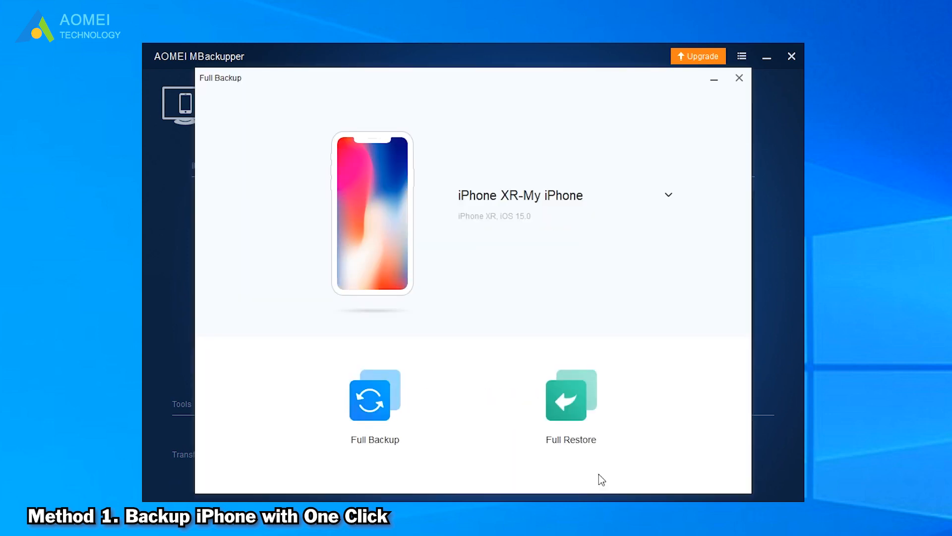
{"action": "mouse_move", "coordinate": [328, 396]}
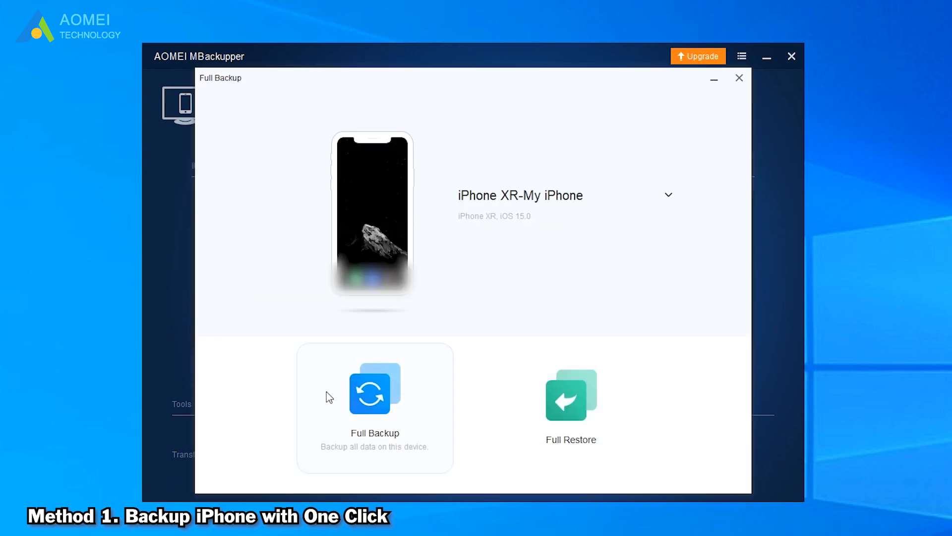
{"action": "mouse_move", "coordinate": [418, 430]}
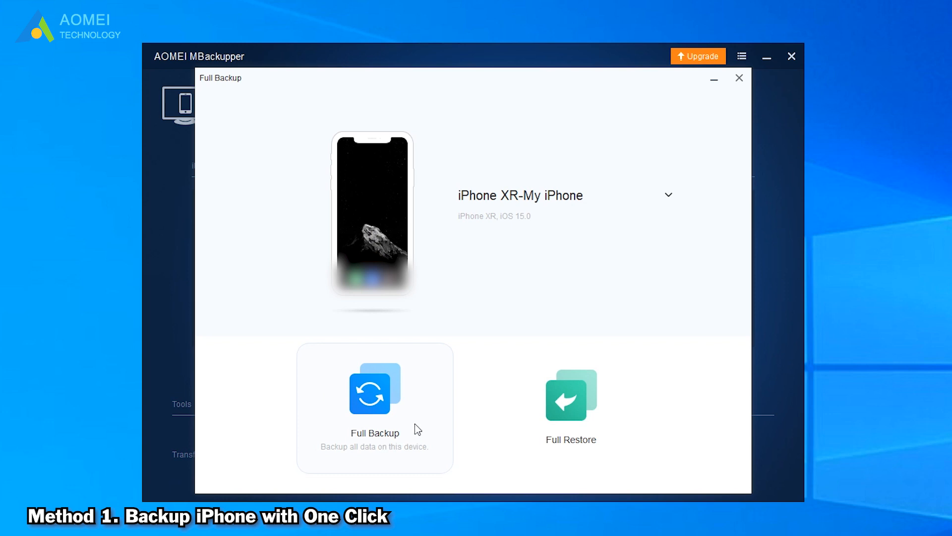
{"action": "left_click", "coordinate": [374, 395]}
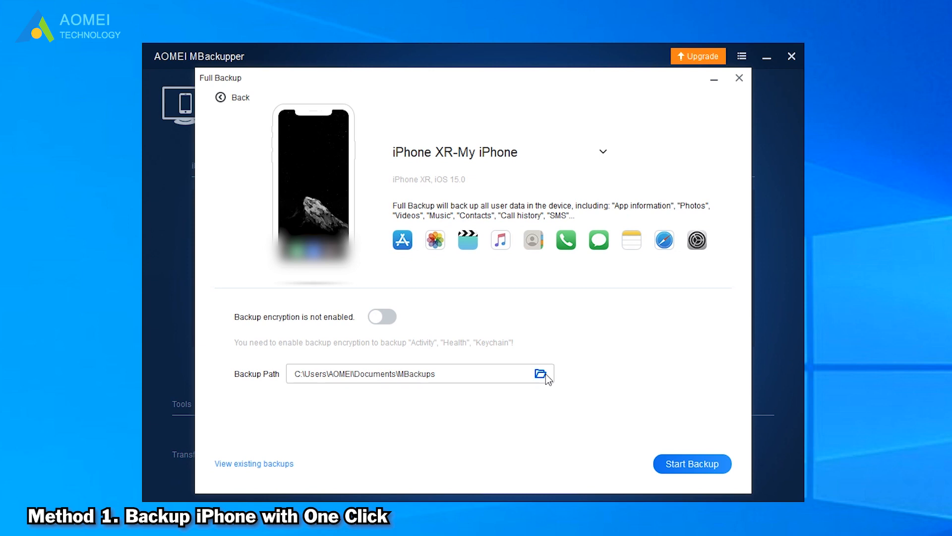
{"action": "left_click", "coordinate": [540, 374]}
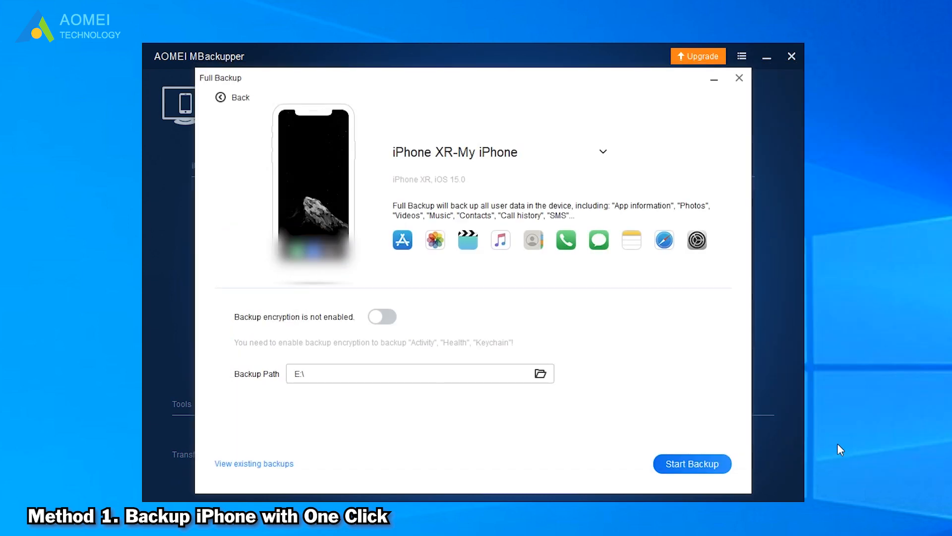
{"action": "mouse_move", "coordinate": [692, 463]}
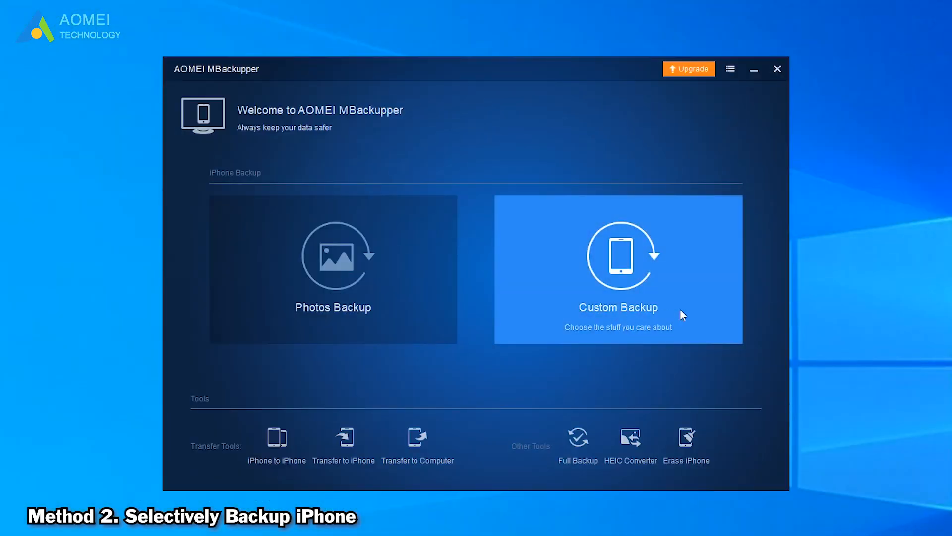
Run a Custom Backup of Photos, Music, Videos and Contacts to New Volume (E:).
{"action": "left_click", "coordinate": [618, 270]}
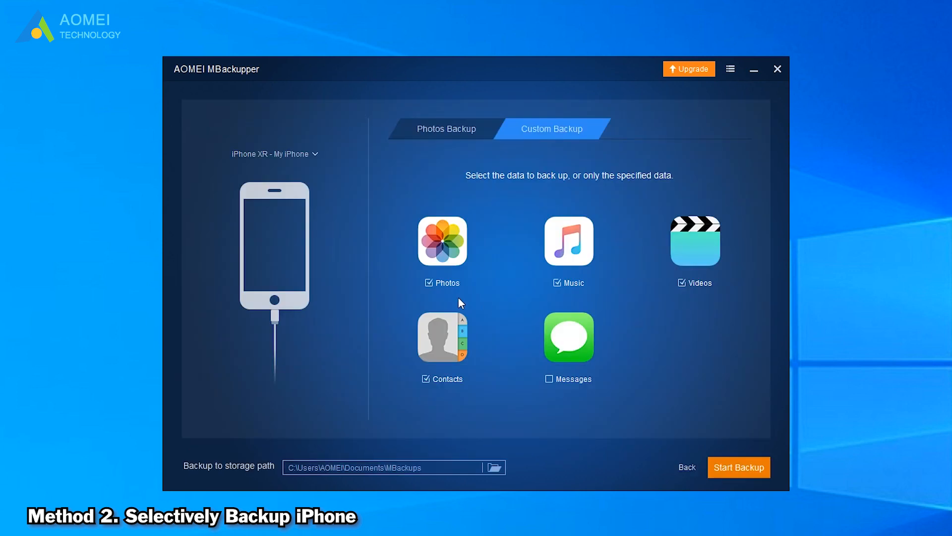
{"action": "mouse_move", "coordinate": [707, 292]}
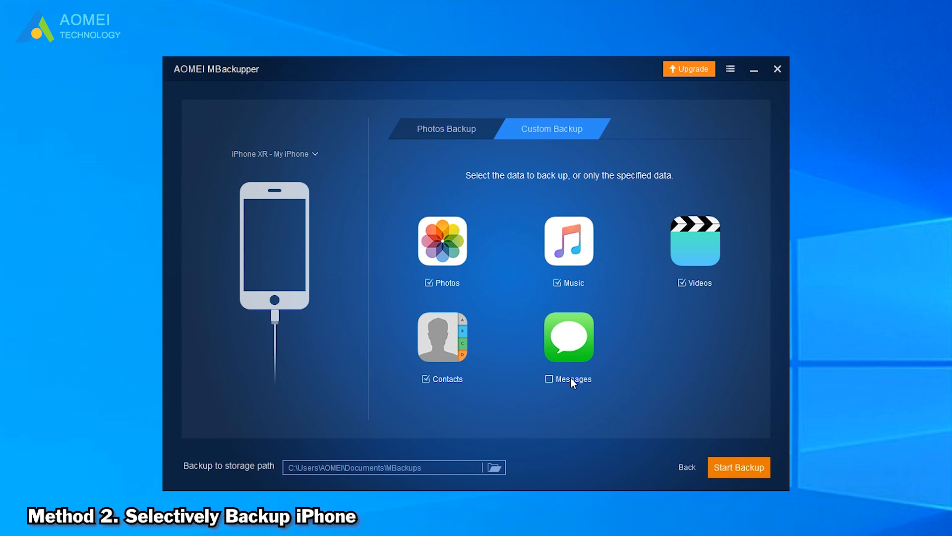
{"action": "mouse_move", "coordinate": [658, 373]}
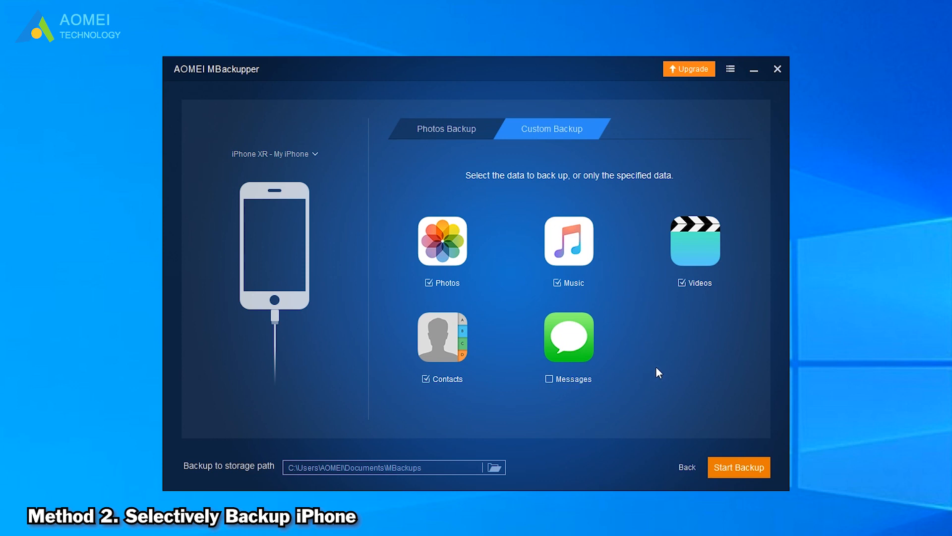
{"action": "mouse_move", "coordinate": [485, 353]}
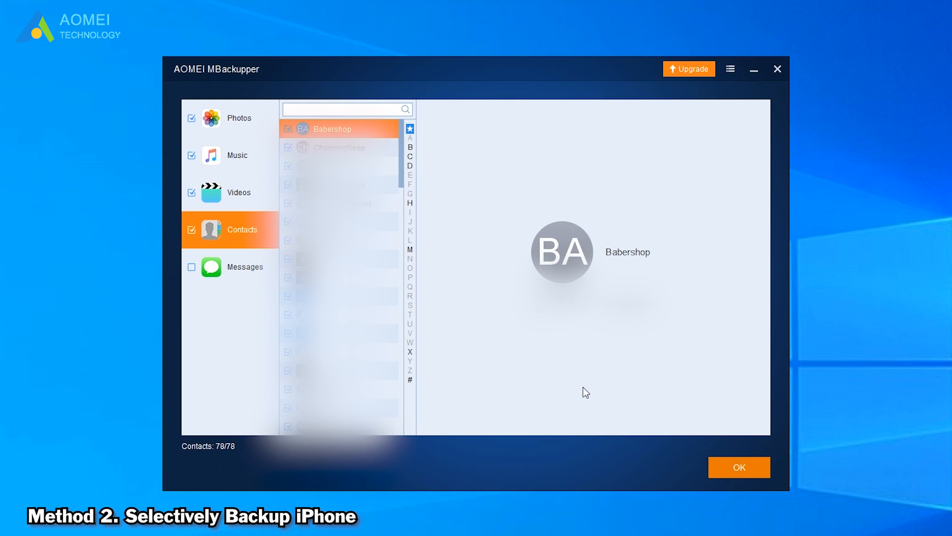
{"action": "left_click", "coordinate": [738, 467]}
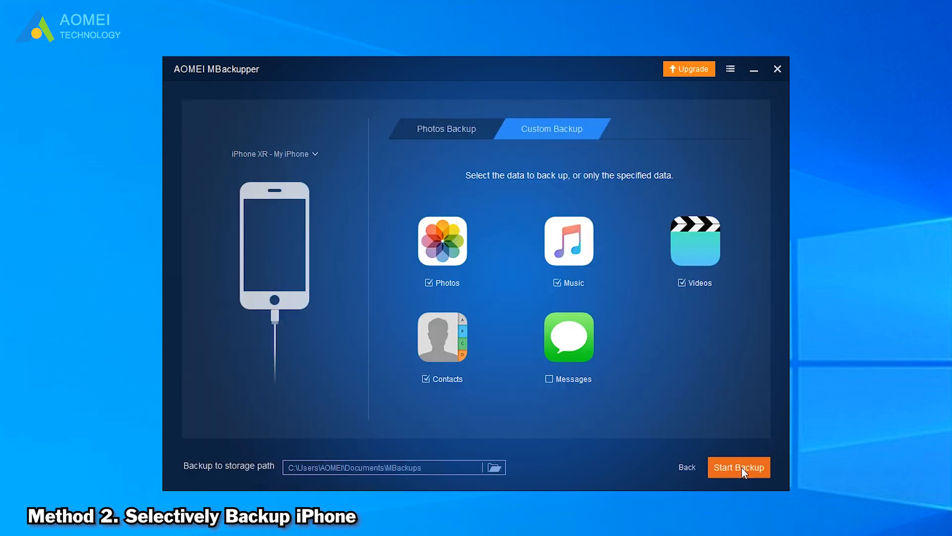
{"action": "mouse_move", "coordinate": [495, 467]}
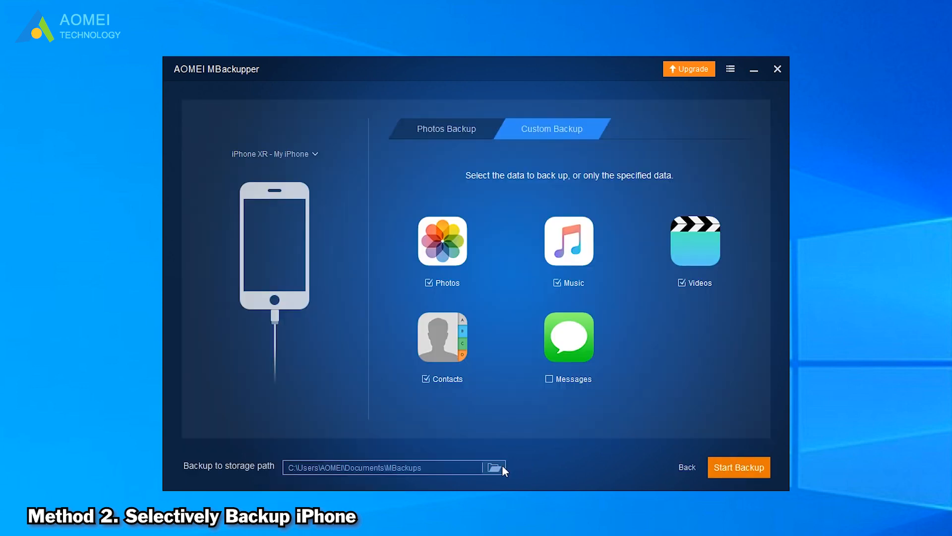
{"action": "left_click", "coordinate": [494, 467]}
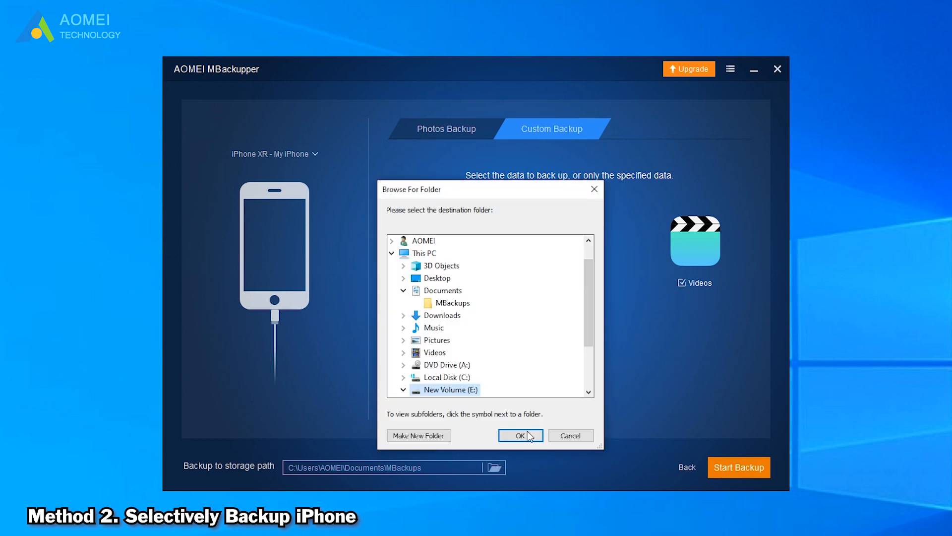
{"action": "left_click", "coordinate": [517, 434]}
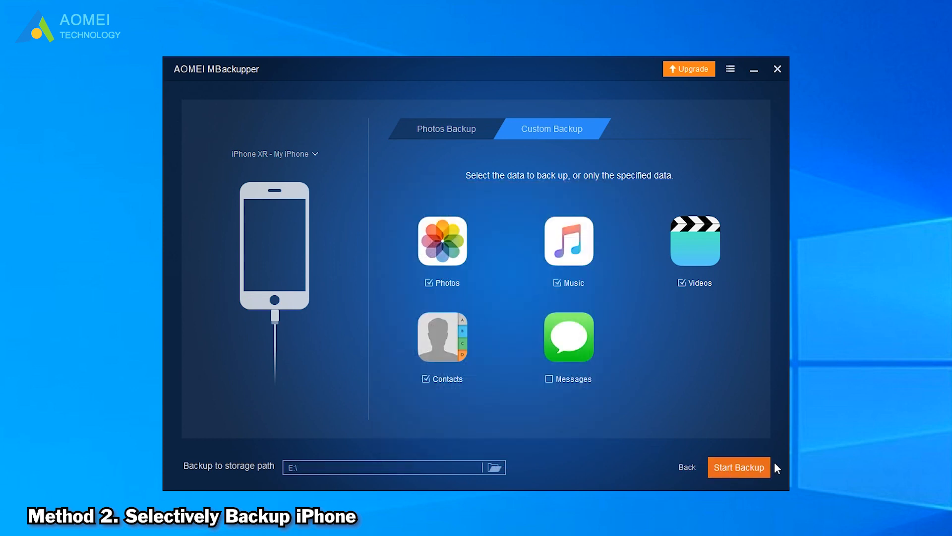
{"action": "mouse_move", "coordinate": [754, 488]}
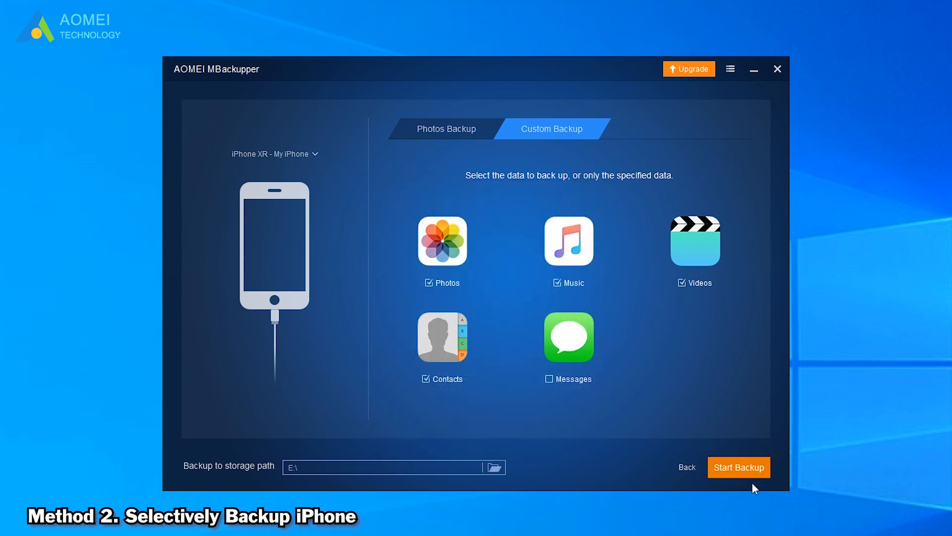
{"action": "left_click", "coordinate": [738, 467]}
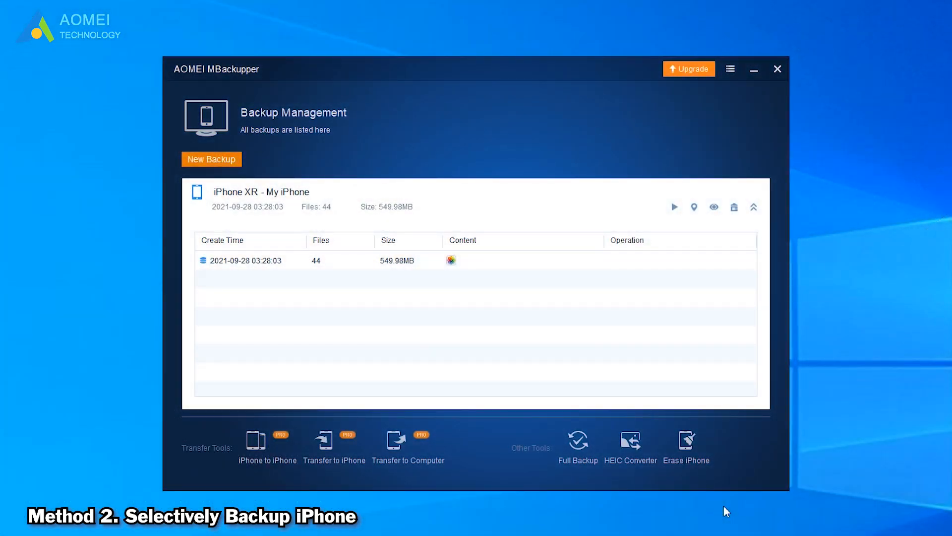
{"action": "mouse_move", "coordinate": [745, 309]}
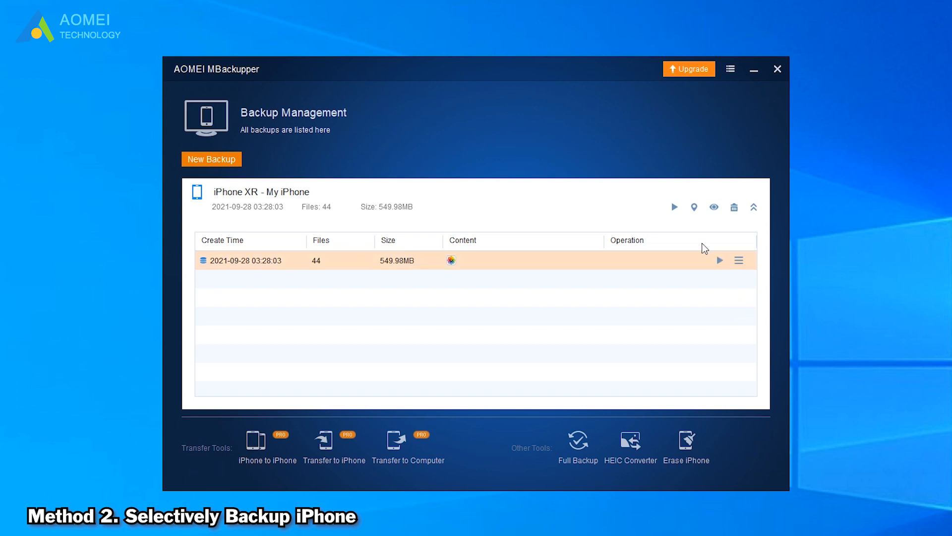
{"action": "mouse_move", "coordinate": [714, 207]}
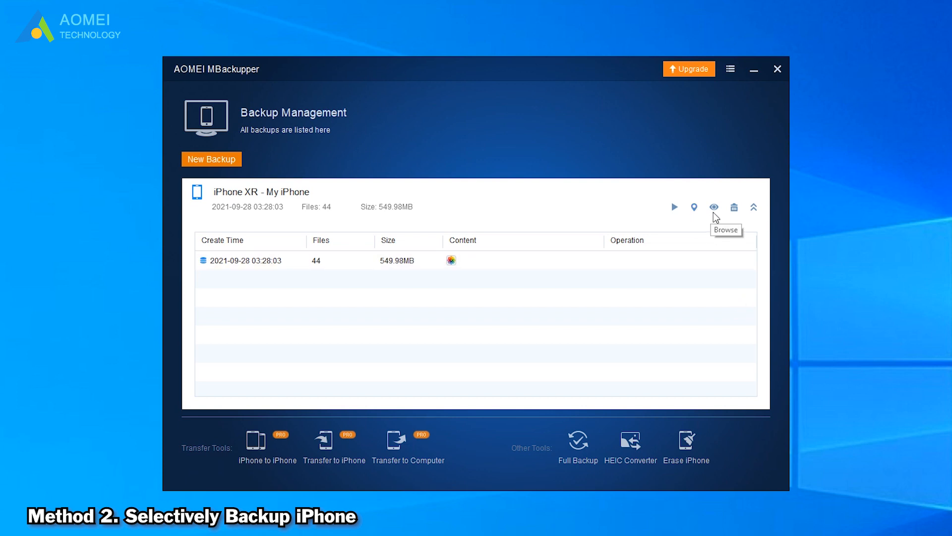
{"action": "mouse_move", "coordinate": [727, 262]}
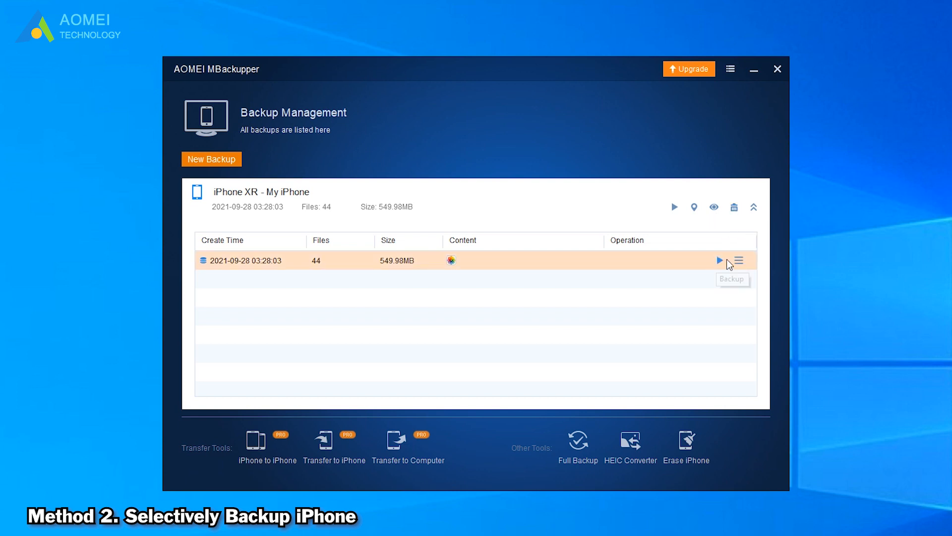
Review the completed iPhone XR backup of 44 files, 549.98 MB in Backup Management.
{"action": "left_click", "coordinate": [738, 261]}
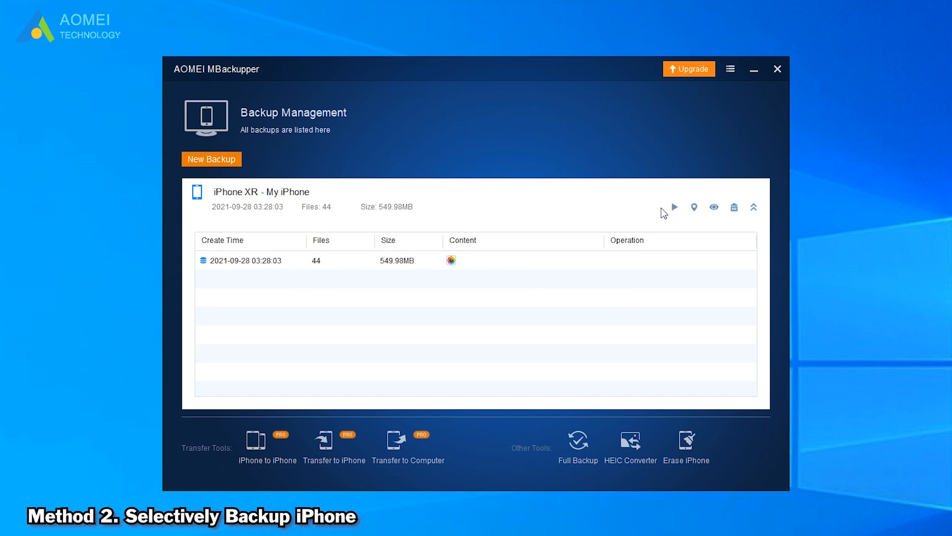
{"action": "mouse_move", "coordinate": [704, 236]}
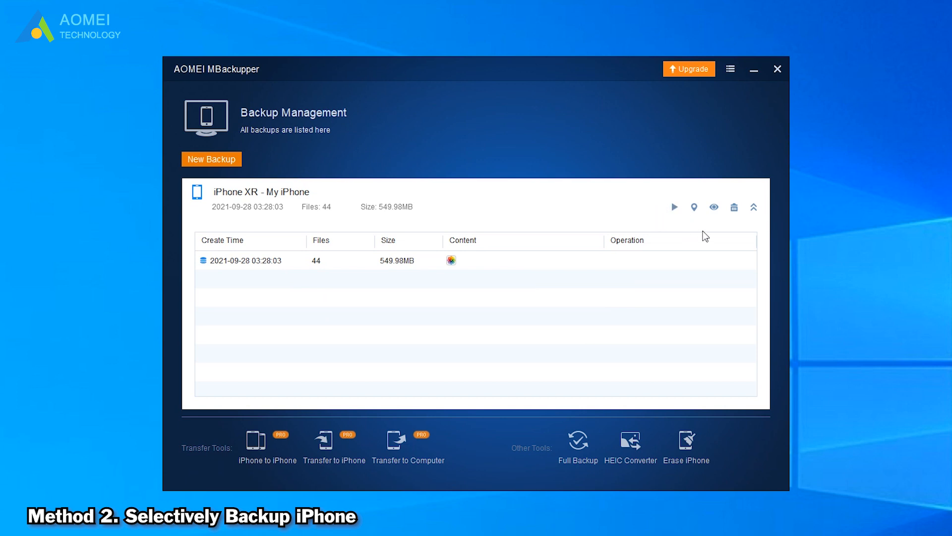